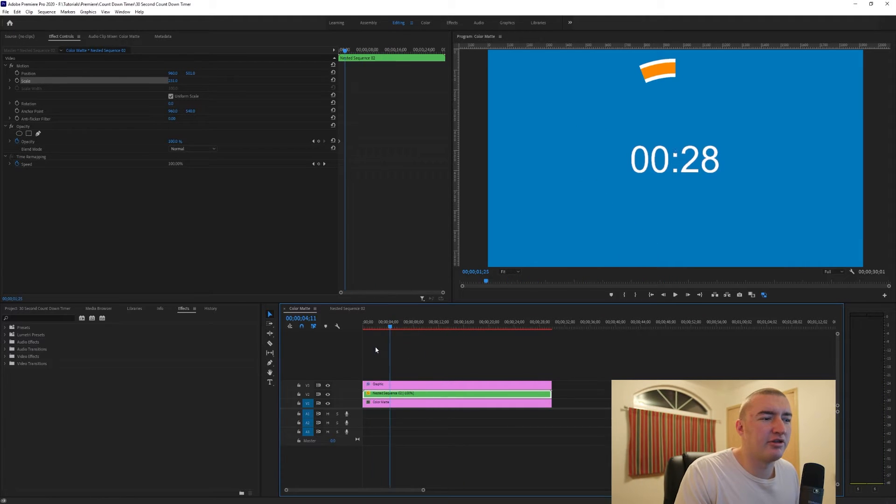
# Begin exporting the countdown frame at 00:14 as a still, with the Format list showing JPEG, PNG and TIFF.
pyautogui.click(505, 327)
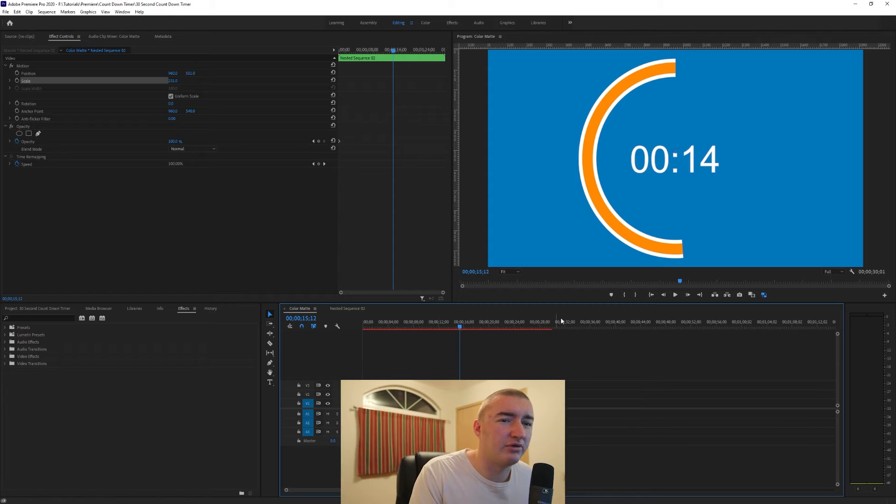
pyautogui.moveTo(739, 294)
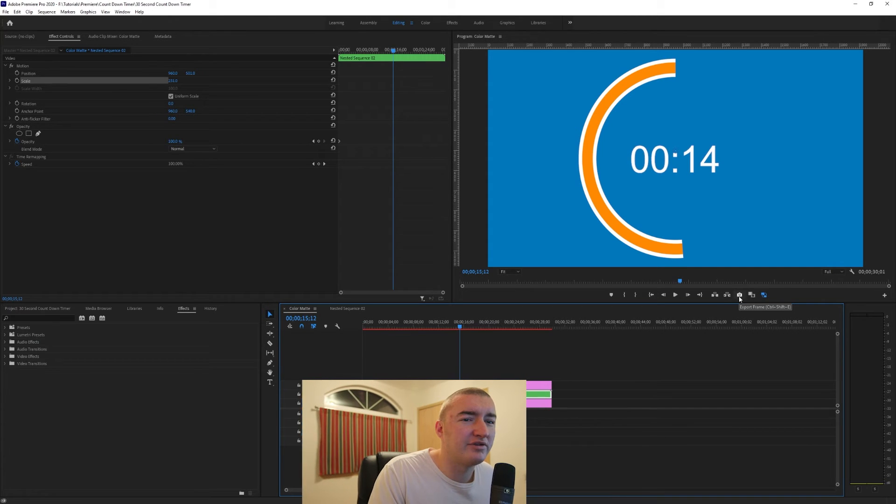
pyautogui.click(739, 294)
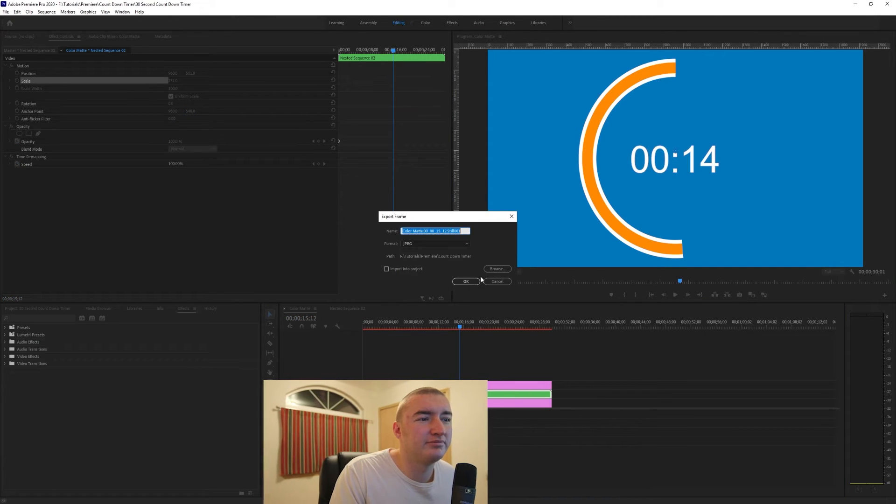
pyautogui.click(496, 269)
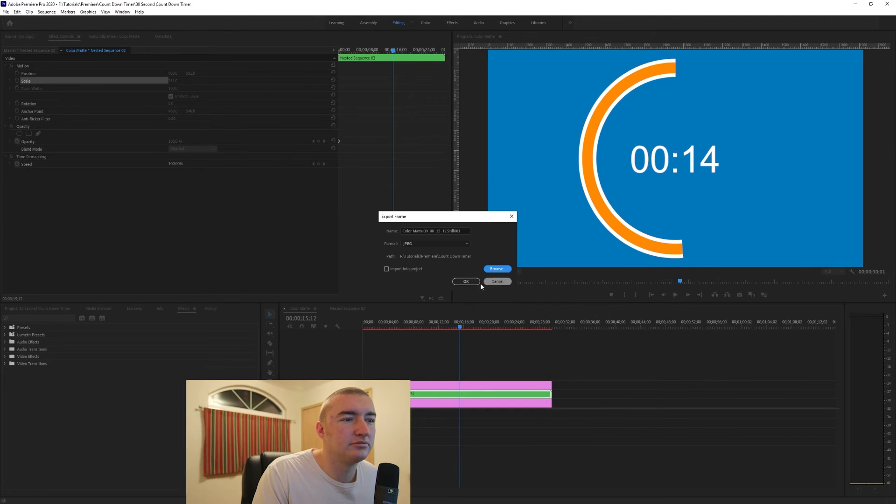
pyautogui.click(436, 244)
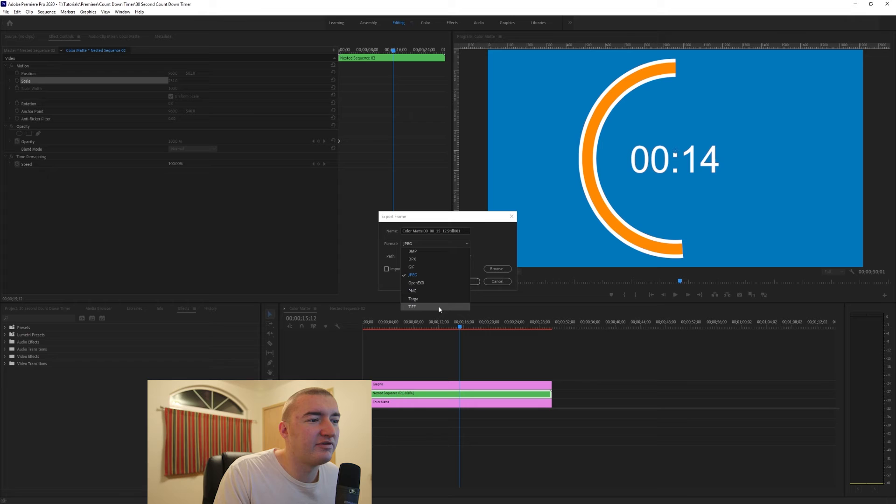
pyautogui.moveTo(428, 275)
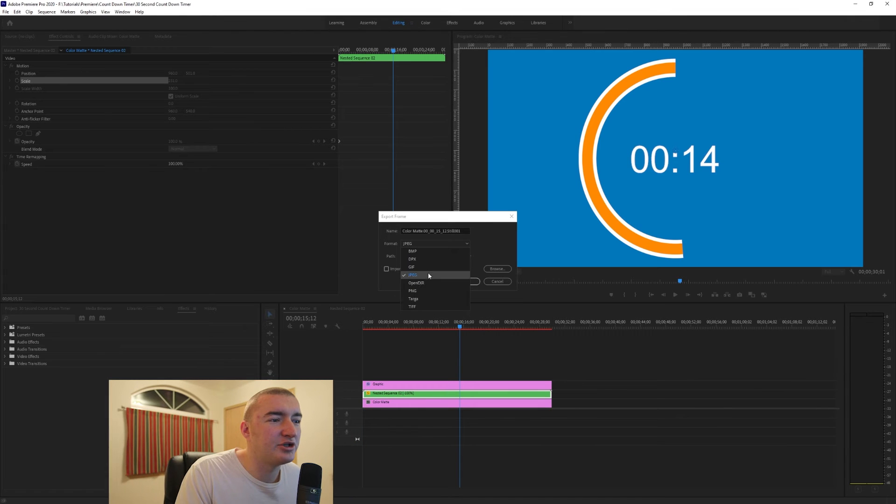
pyautogui.moveTo(433, 297)
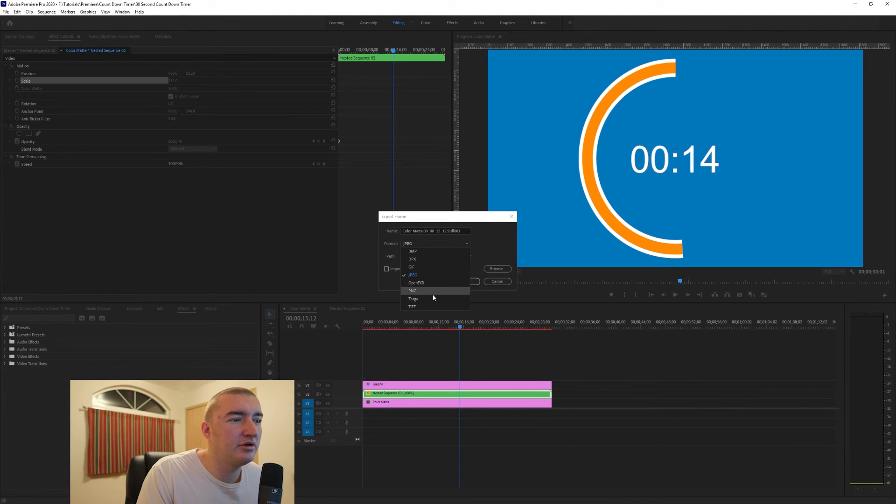
pyautogui.moveTo(498, 288)
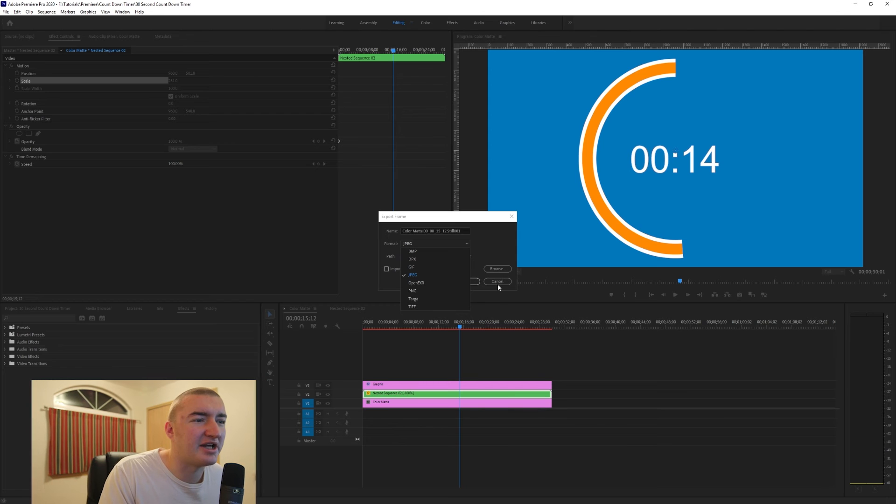